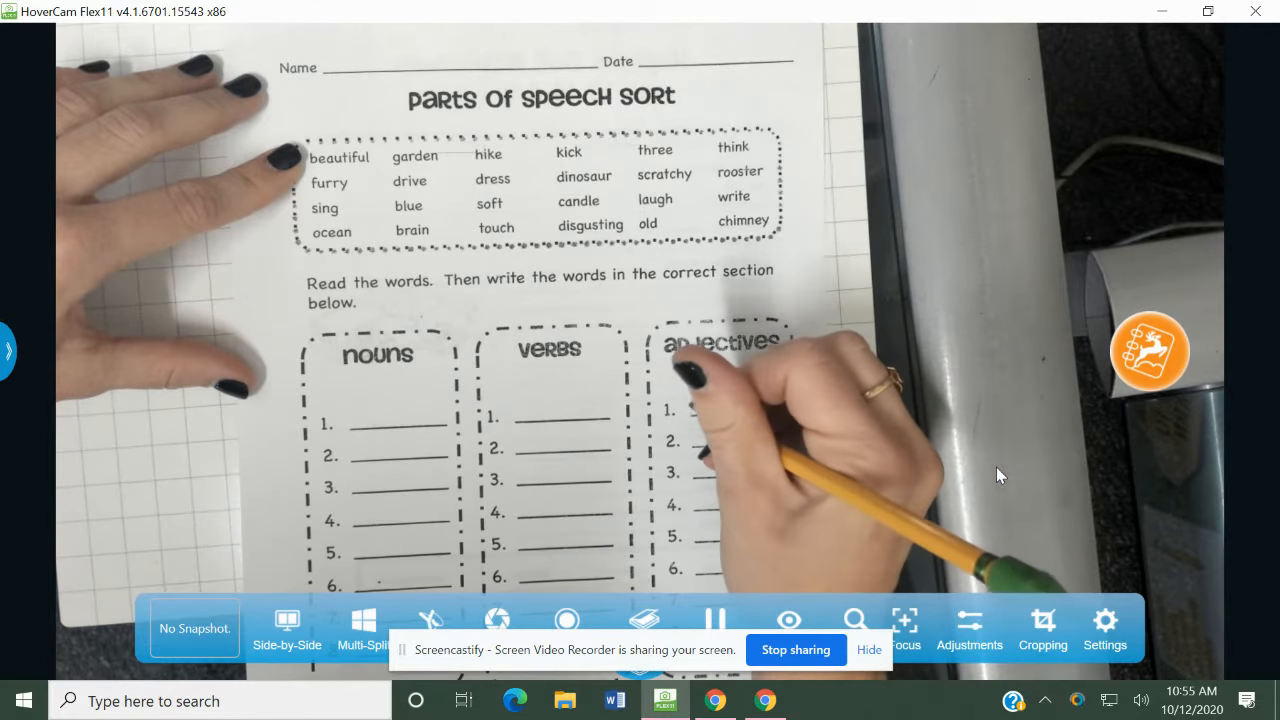
mouse_move(710, 408)
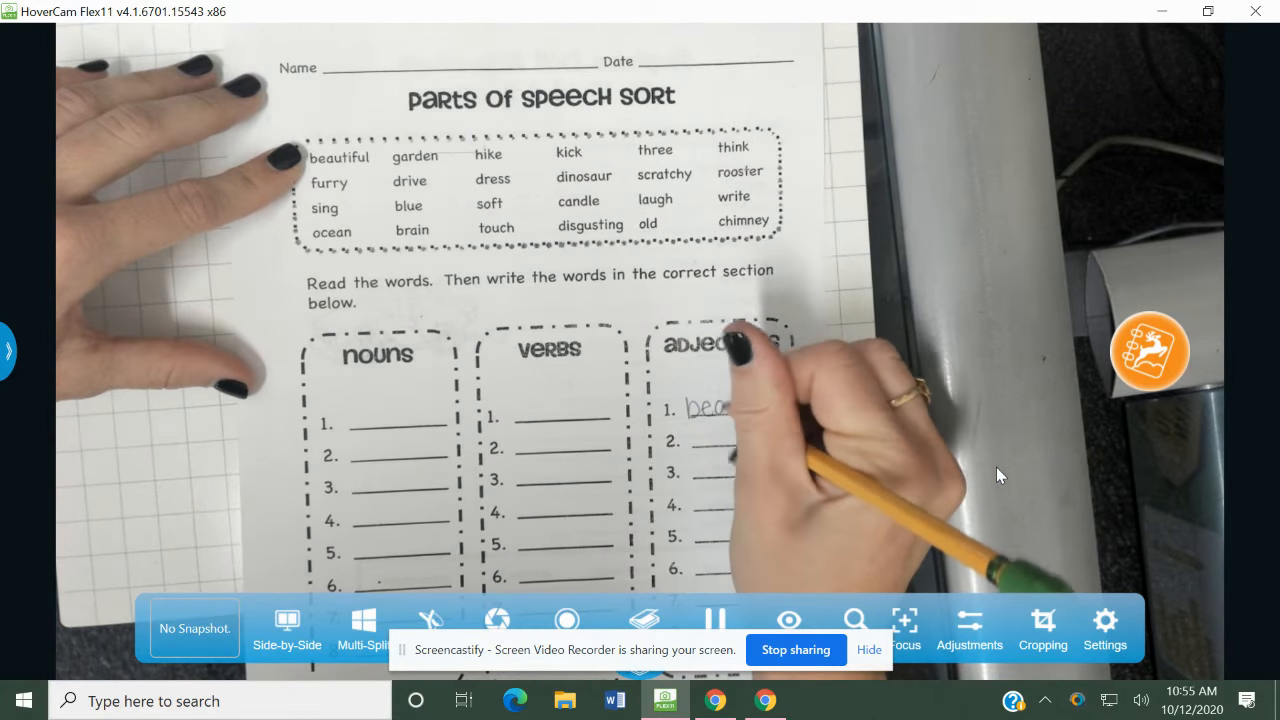